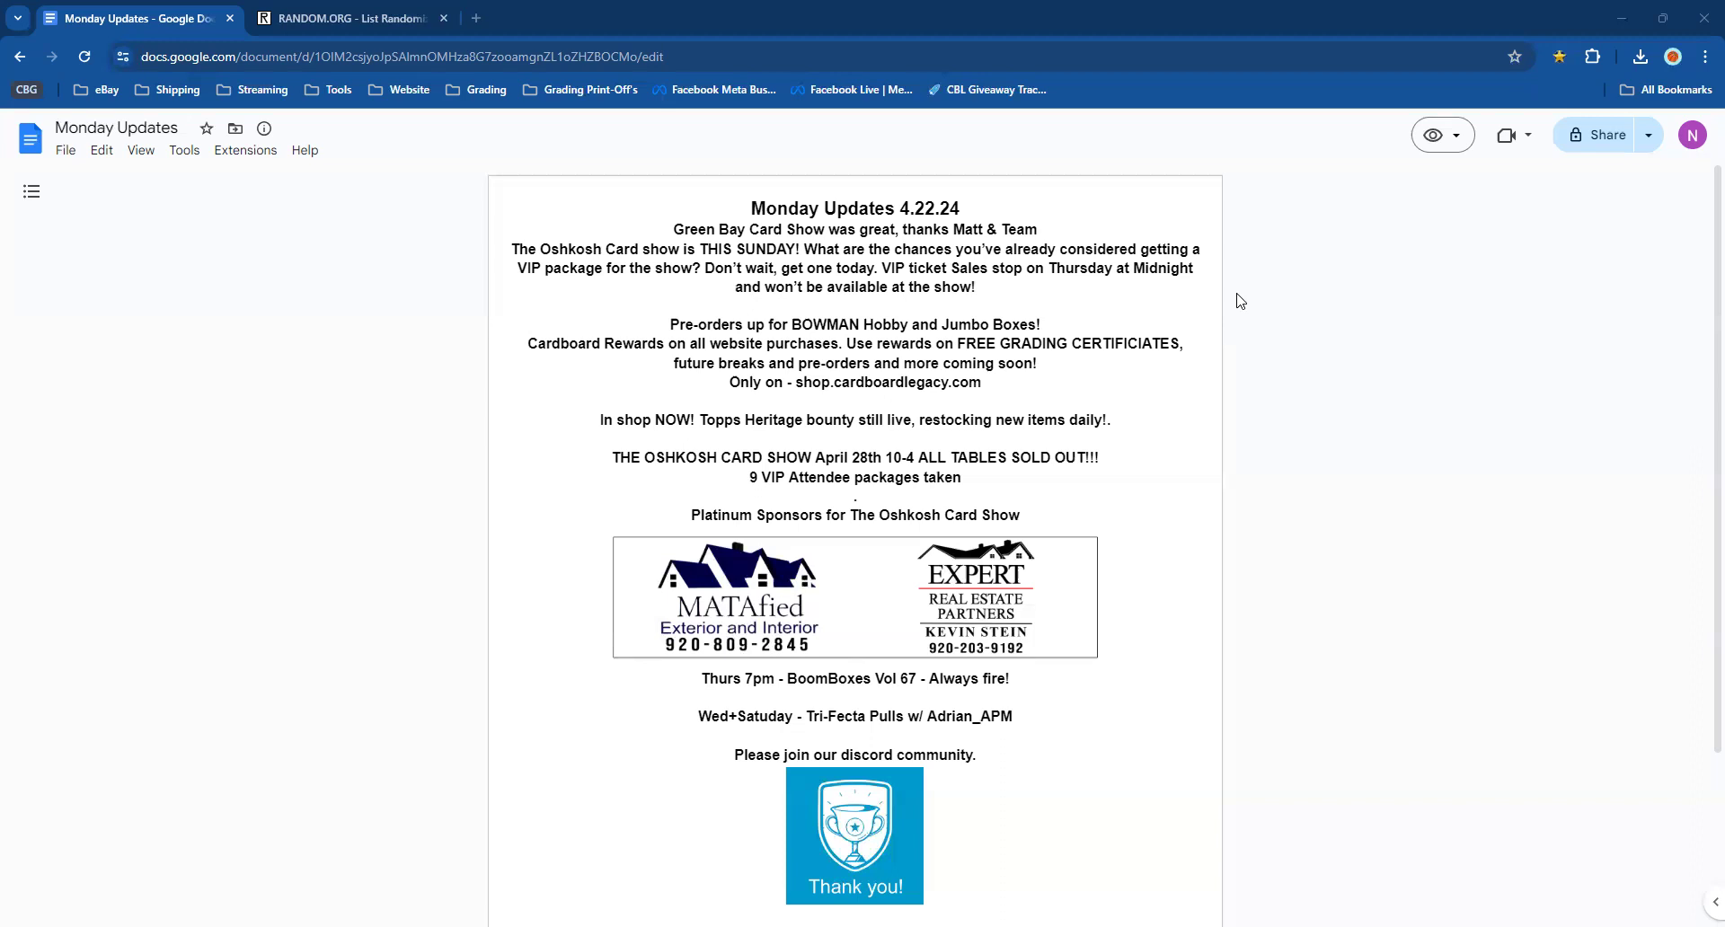
pyautogui.moveTo(940, 674)
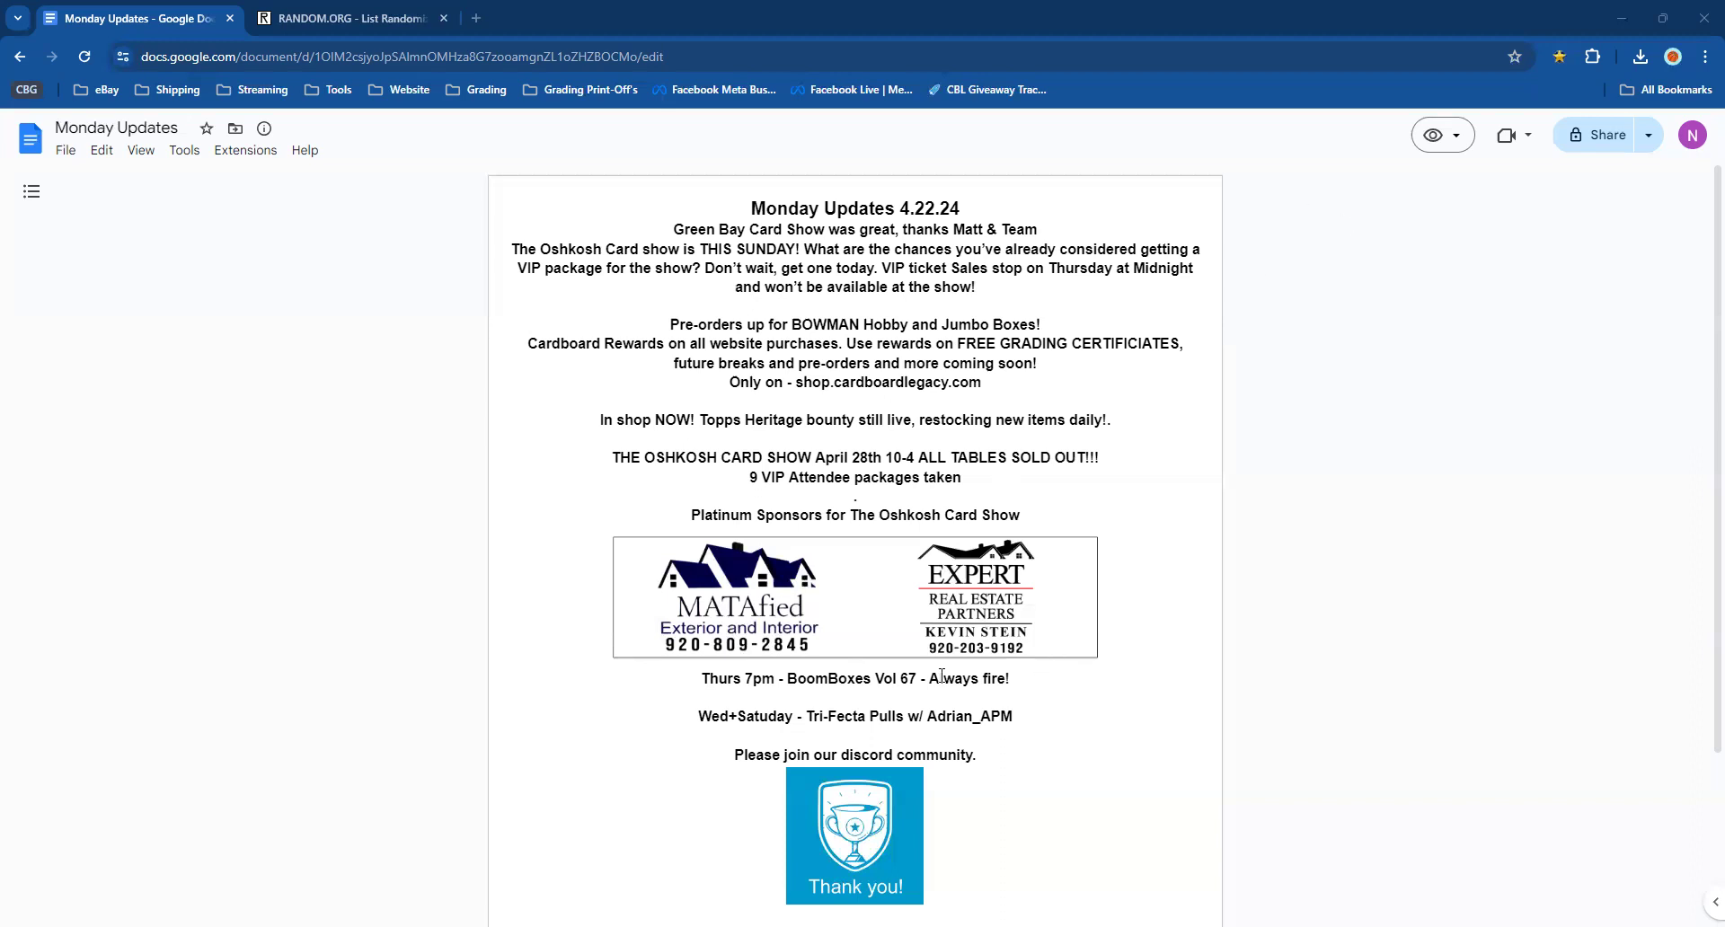
pyautogui.doubleClick(969, 678)
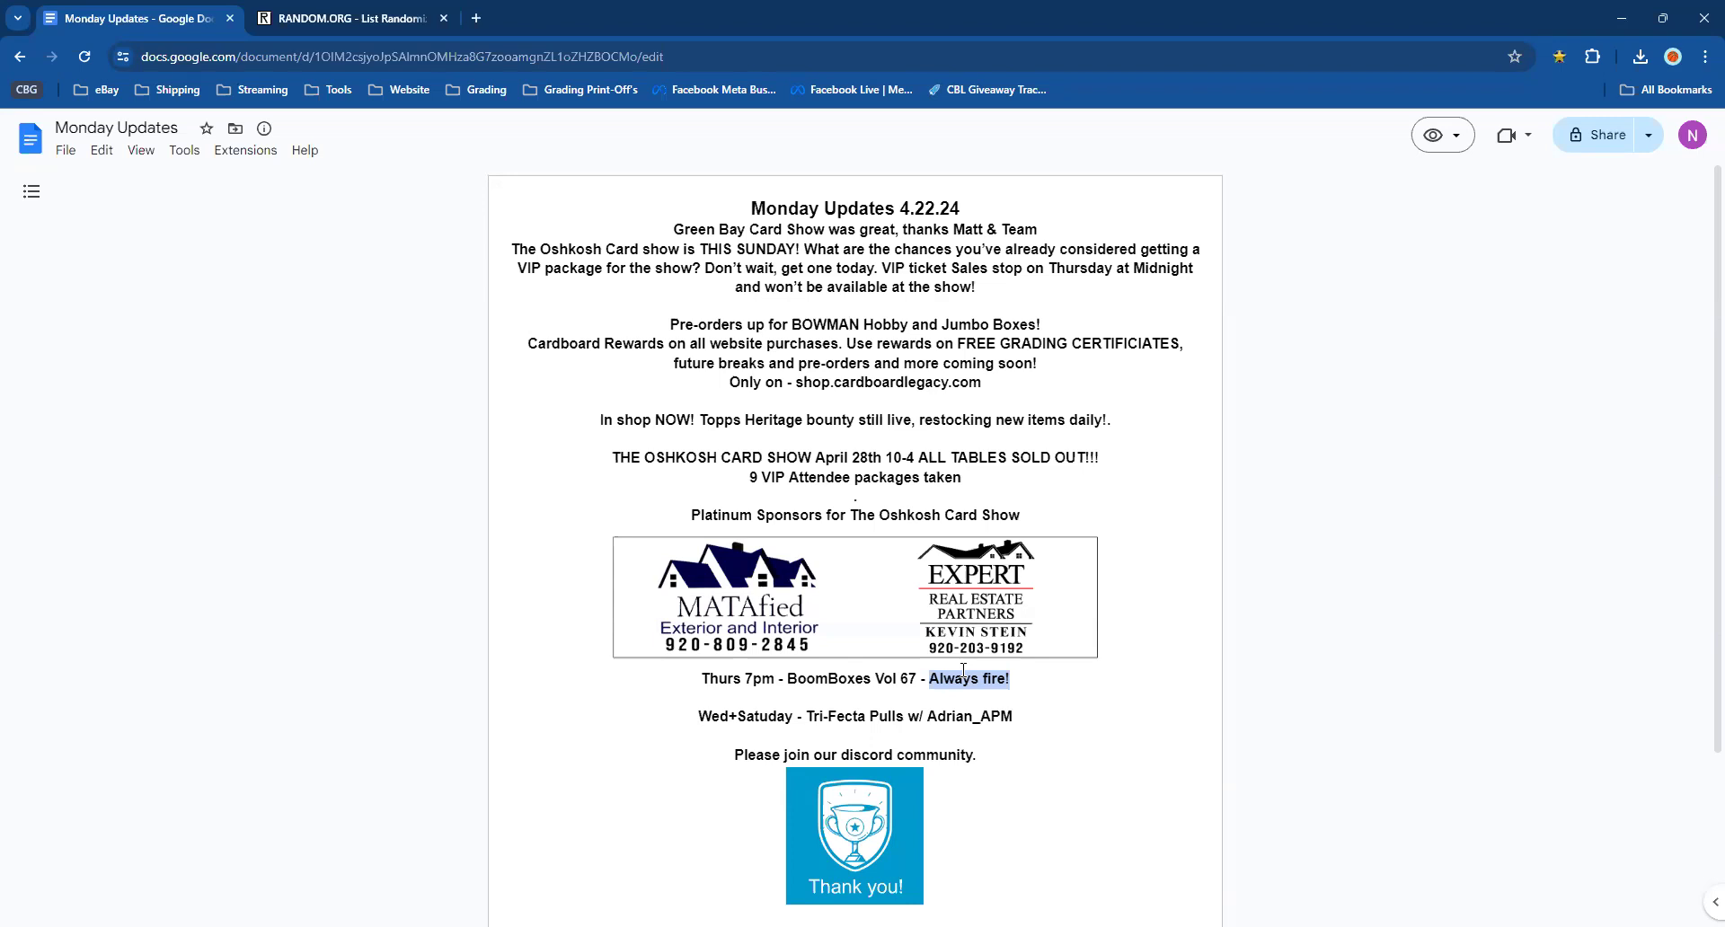
pyautogui.click(347, 18)
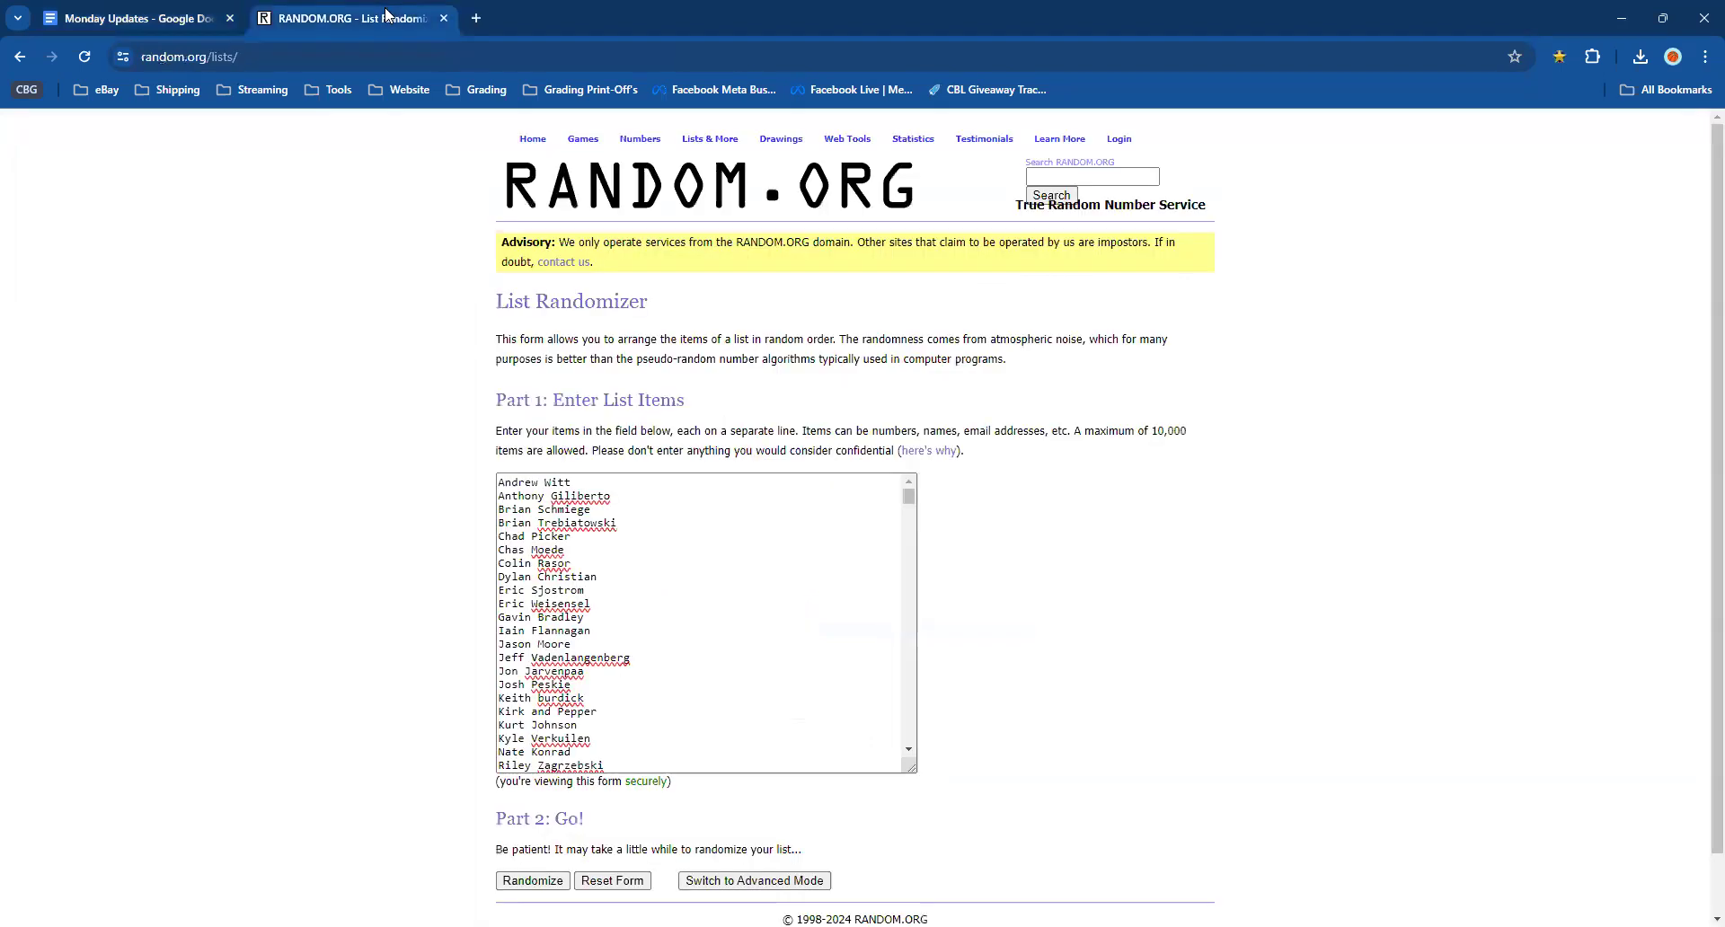
pyautogui.moveTo(335, 532)
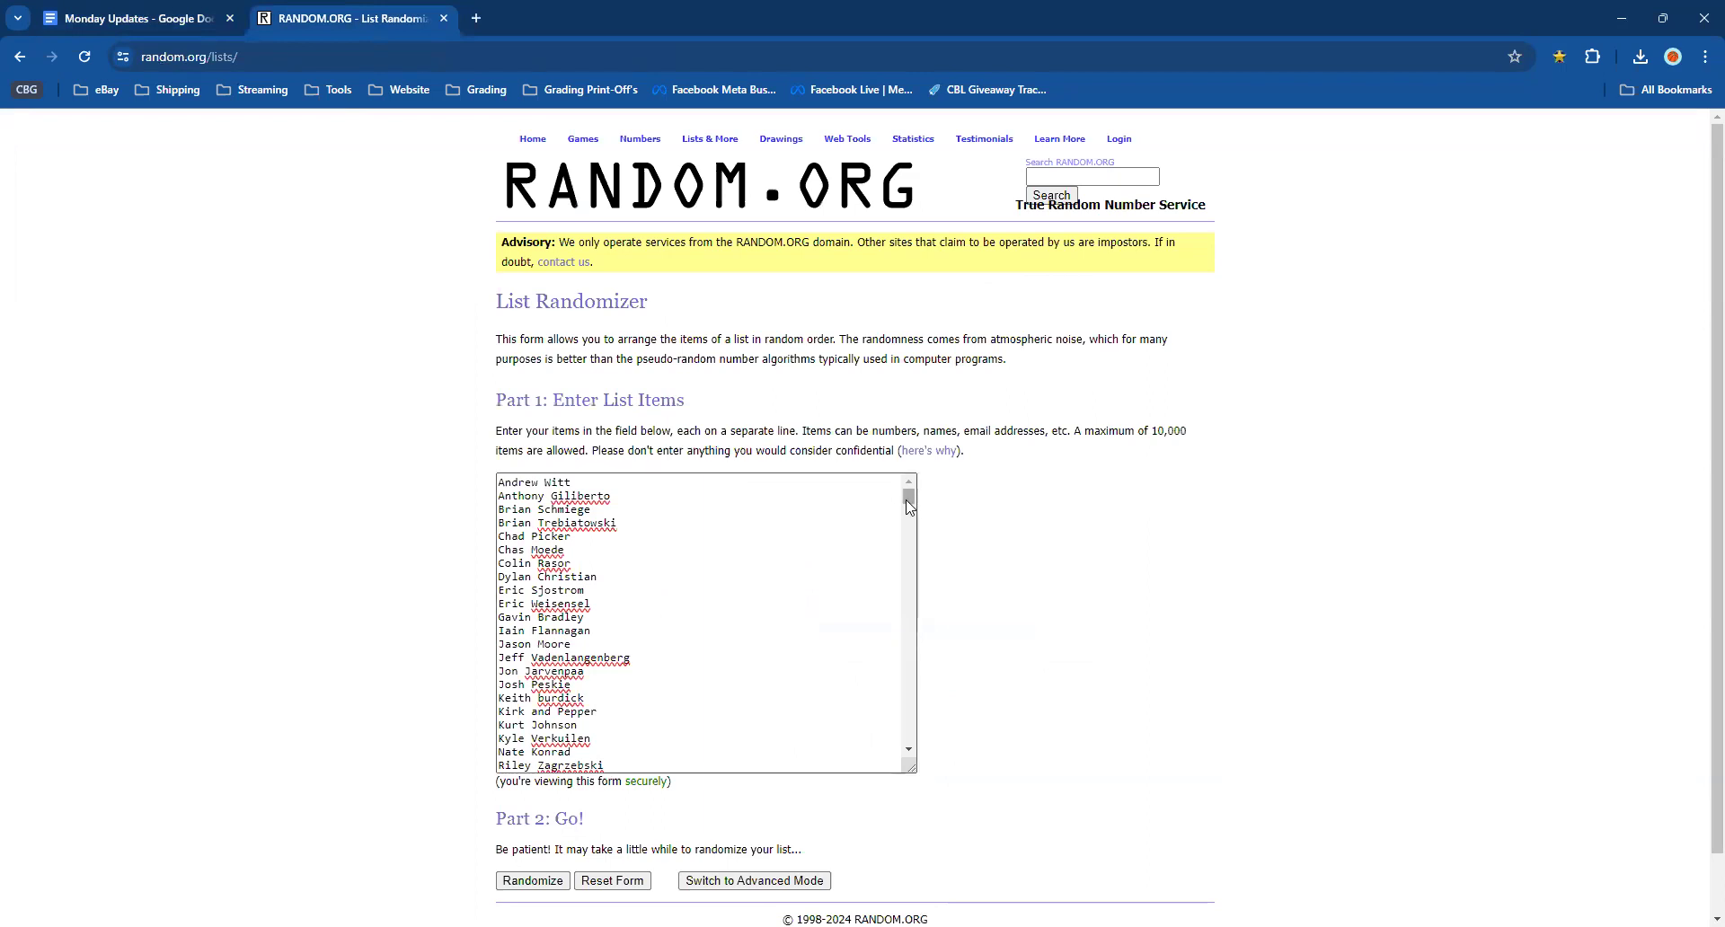
pyautogui.moveTo(886, 537)
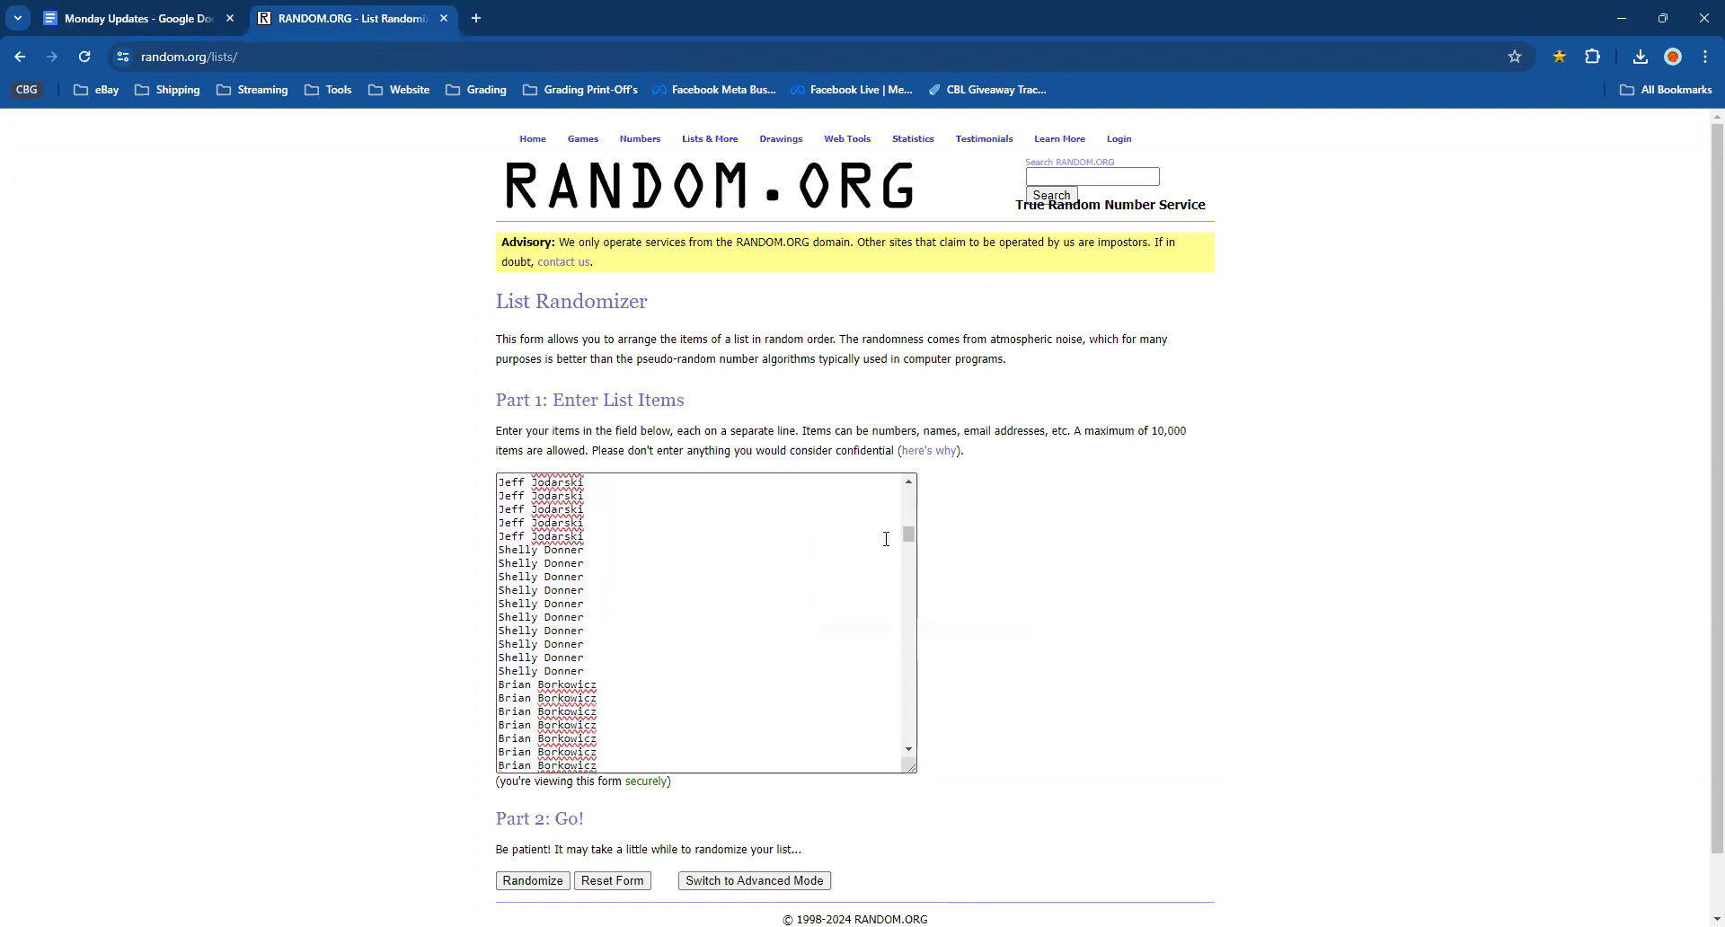
pyautogui.scroll(-3)
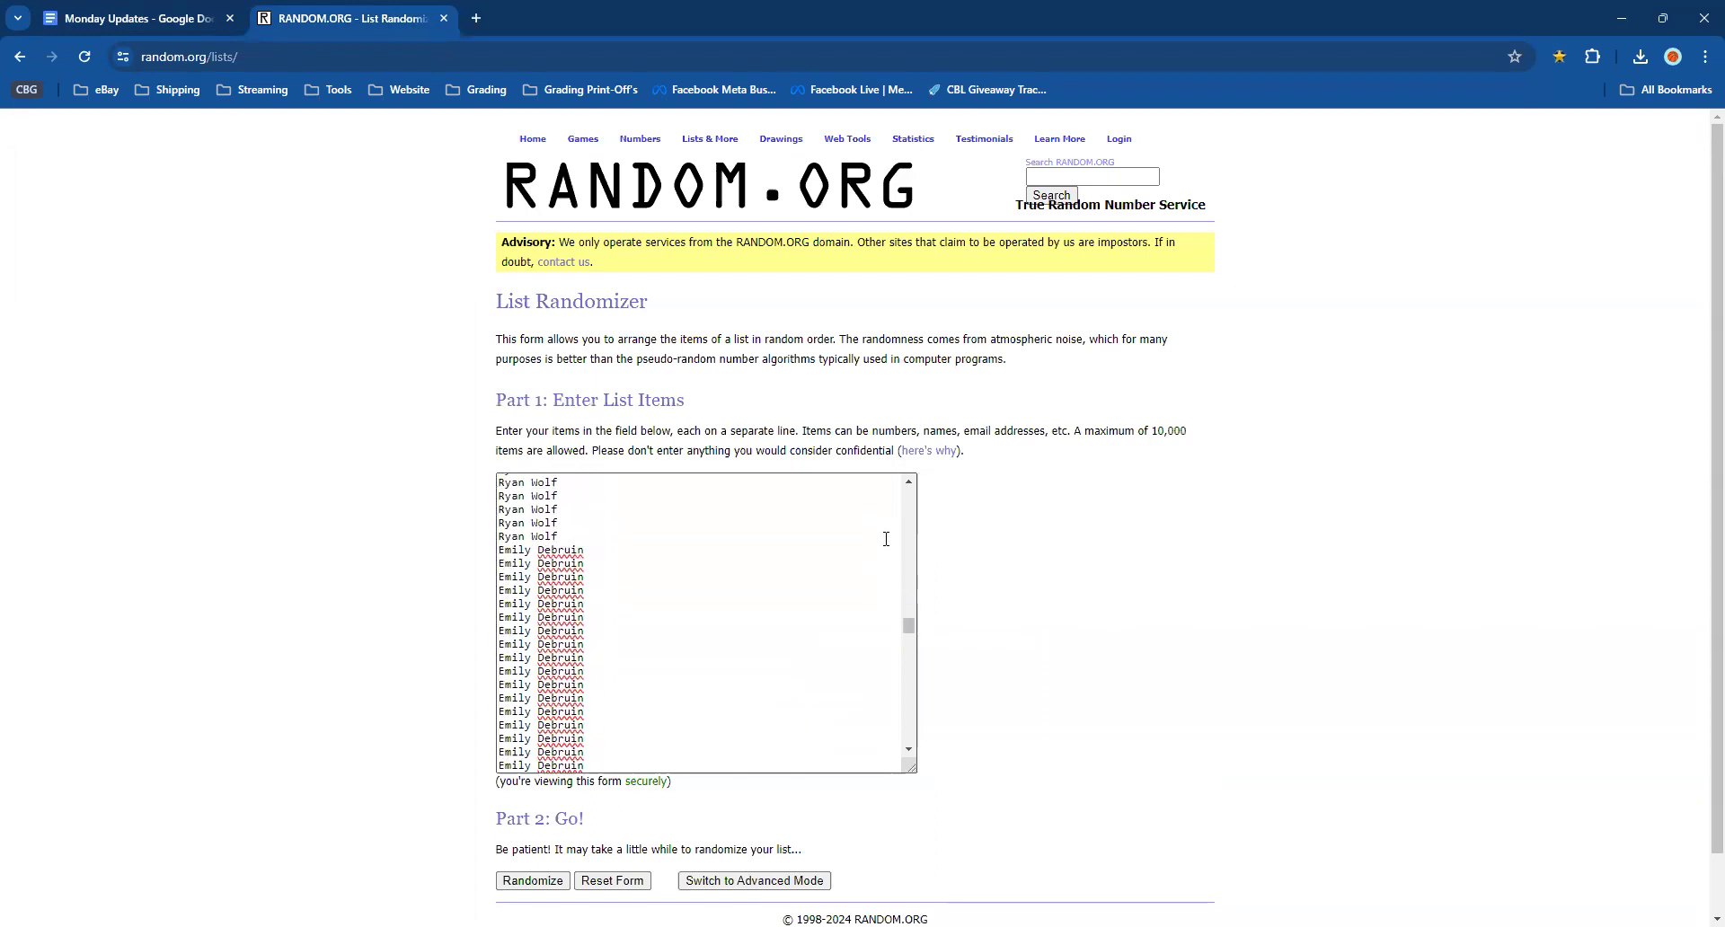
pyautogui.scroll(-3)
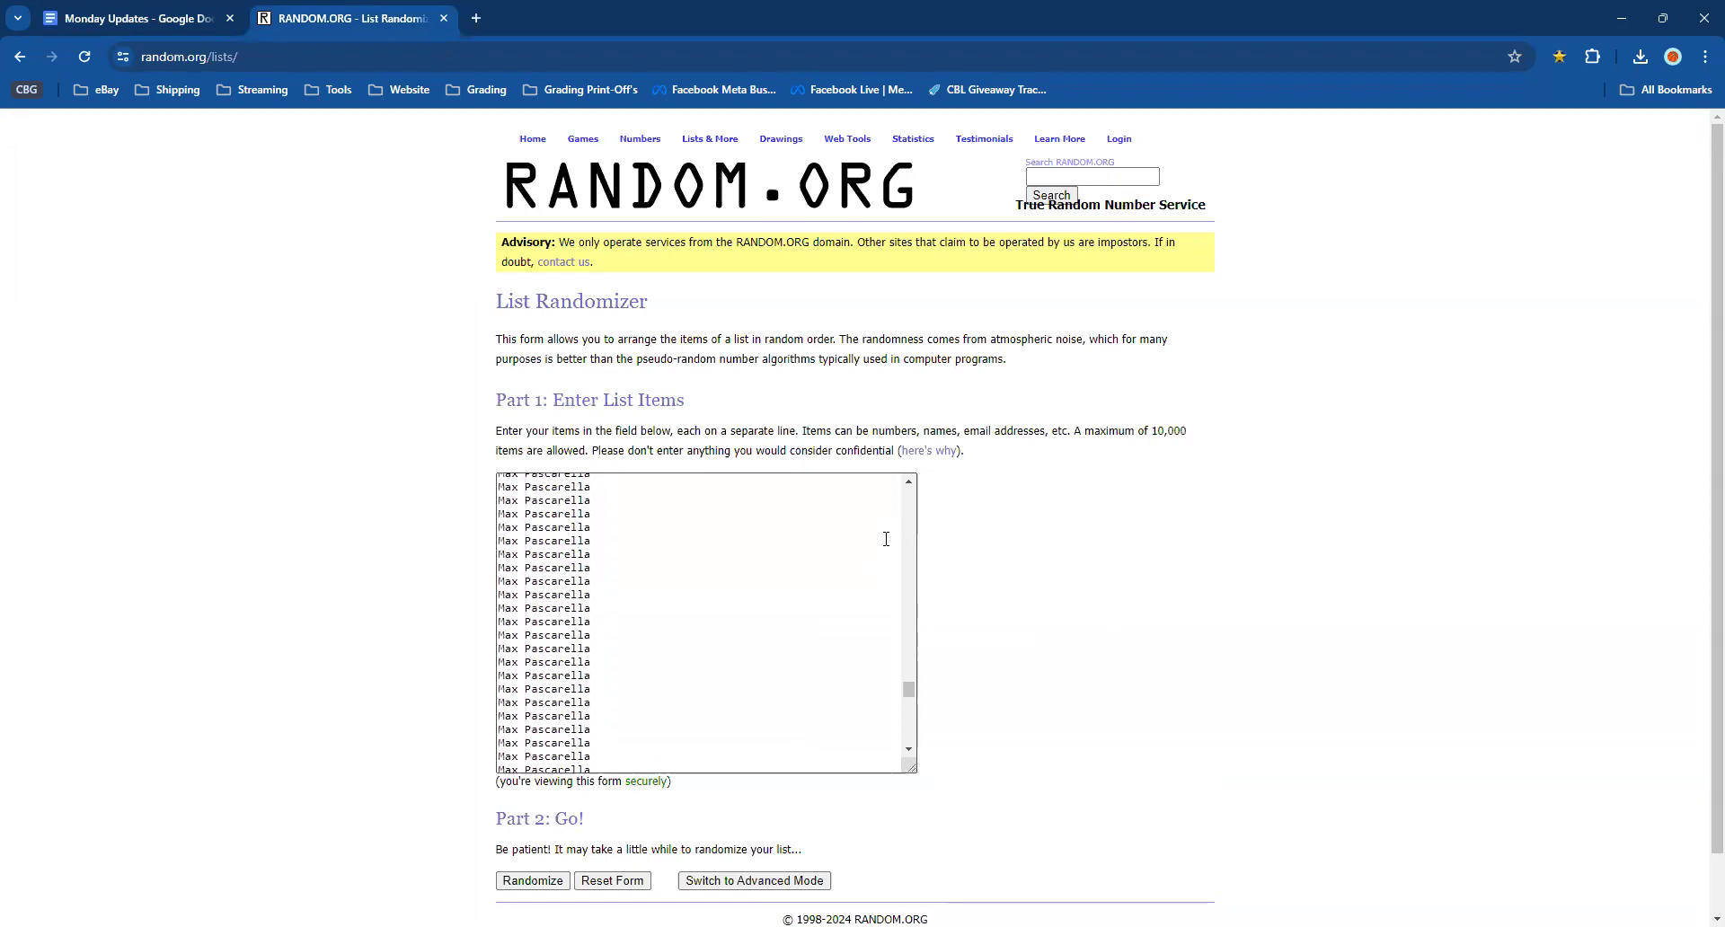
pyautogui.write('Parker Gawlick')
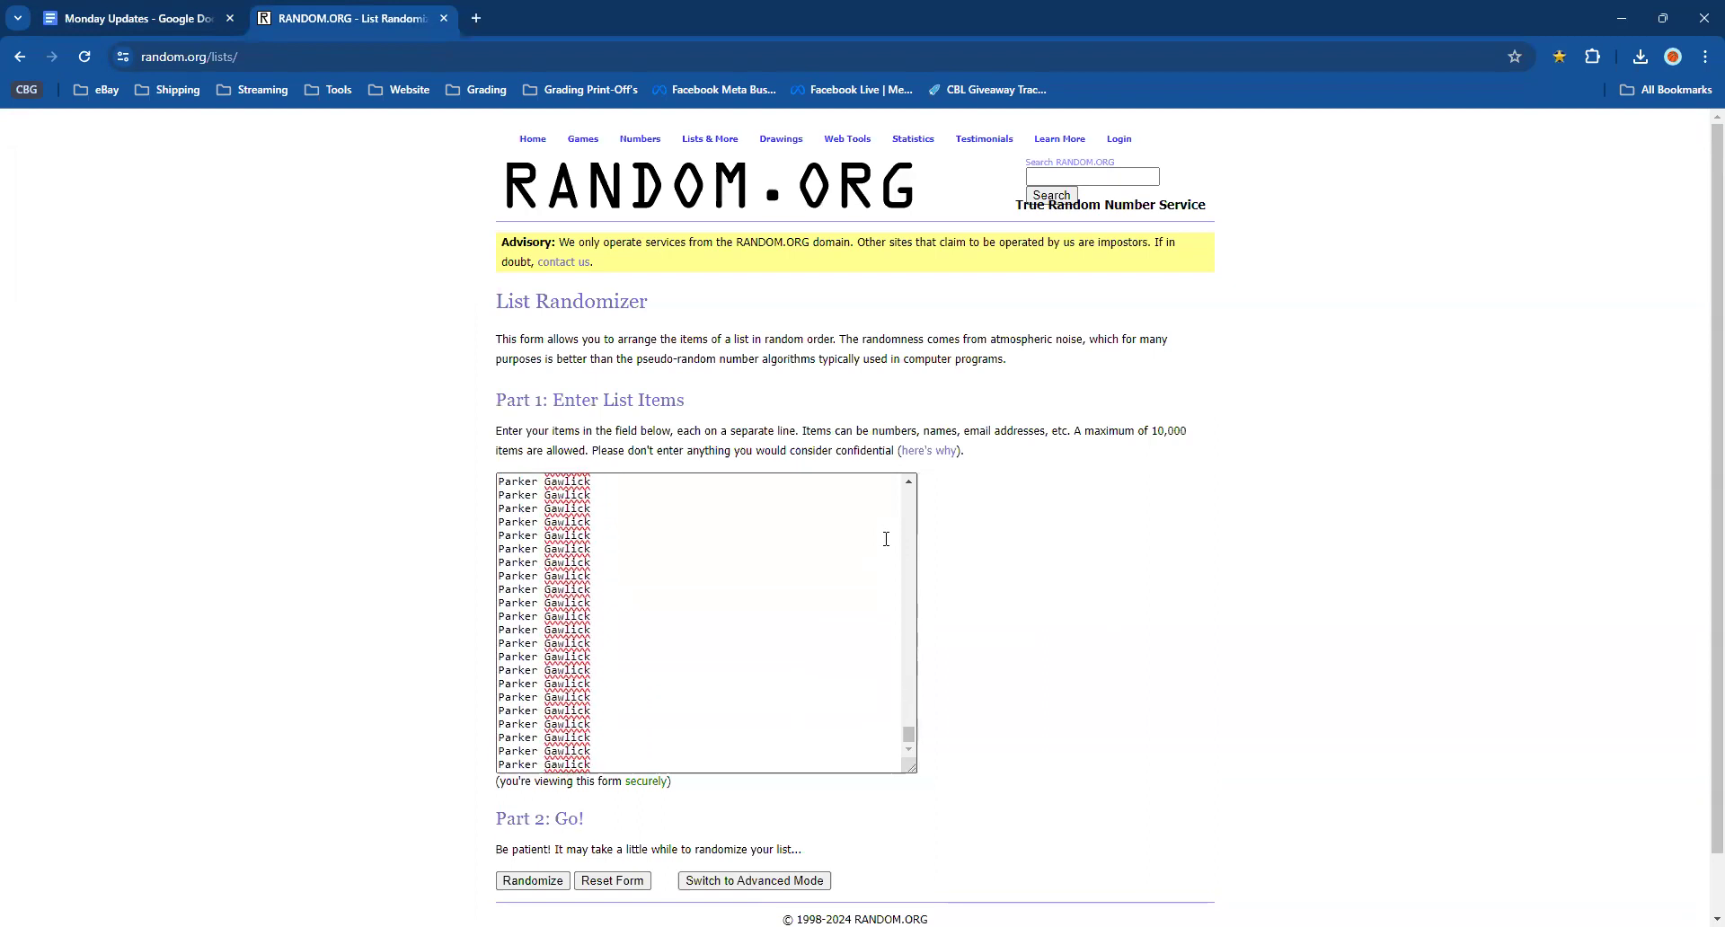
pyautogui.moveTo(913, 620)
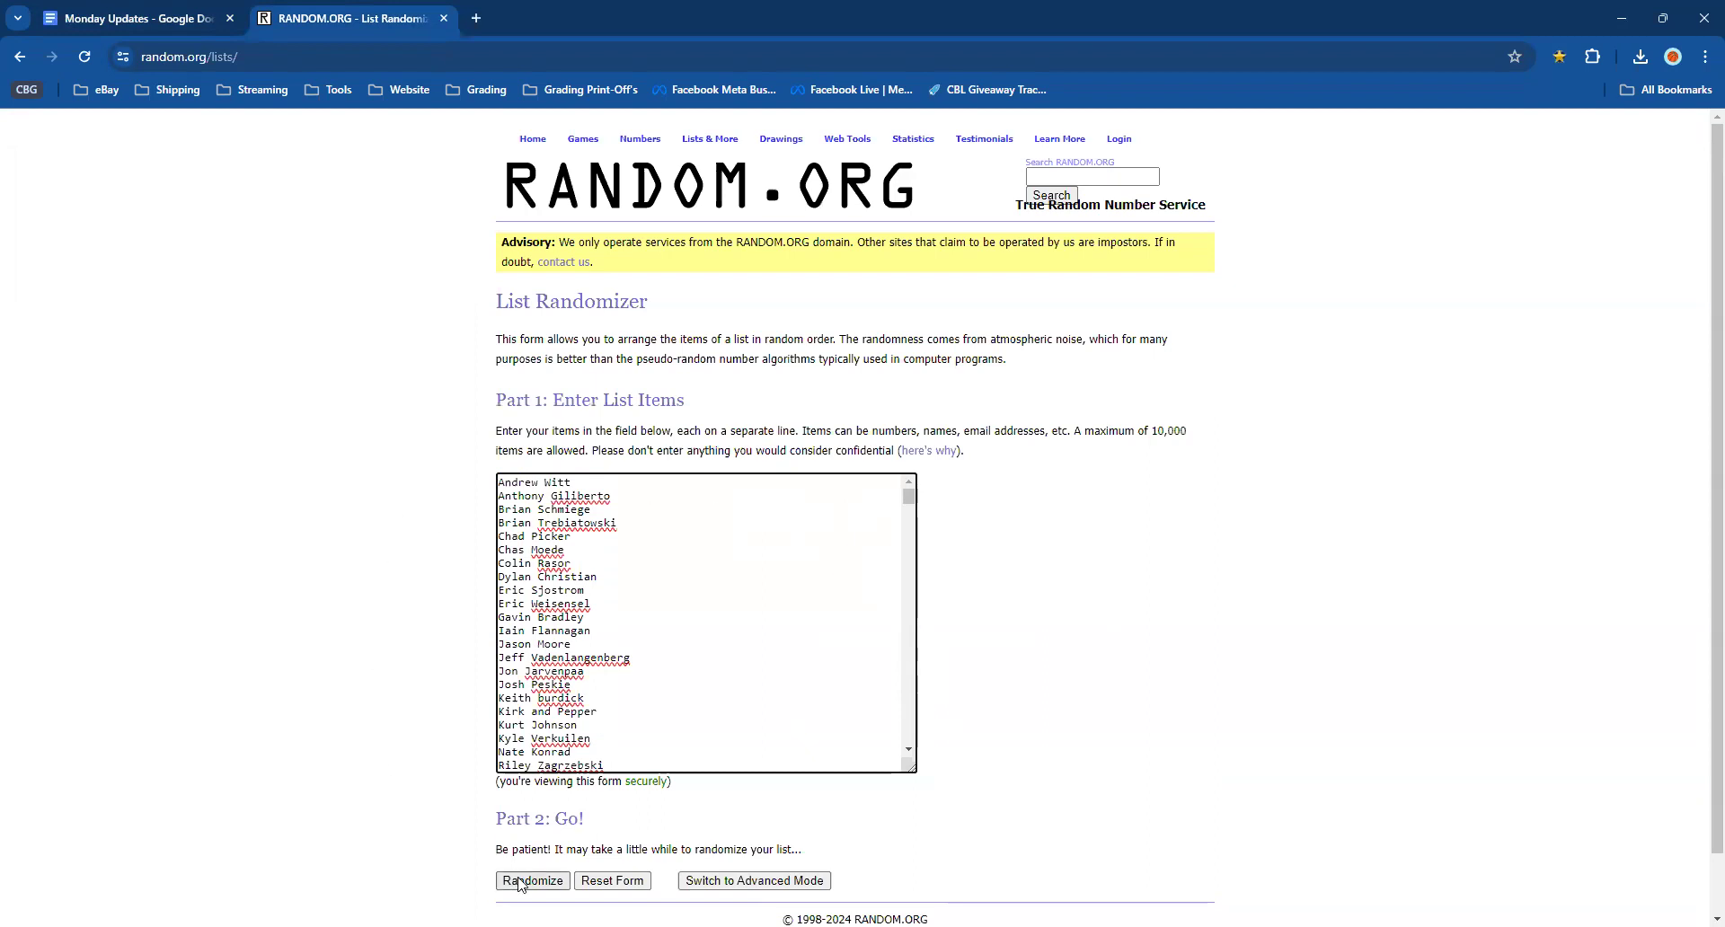
# Randomize the 645 giveaway entries, then run Again! for a second shuffle
pyautogui.click(532, 880)
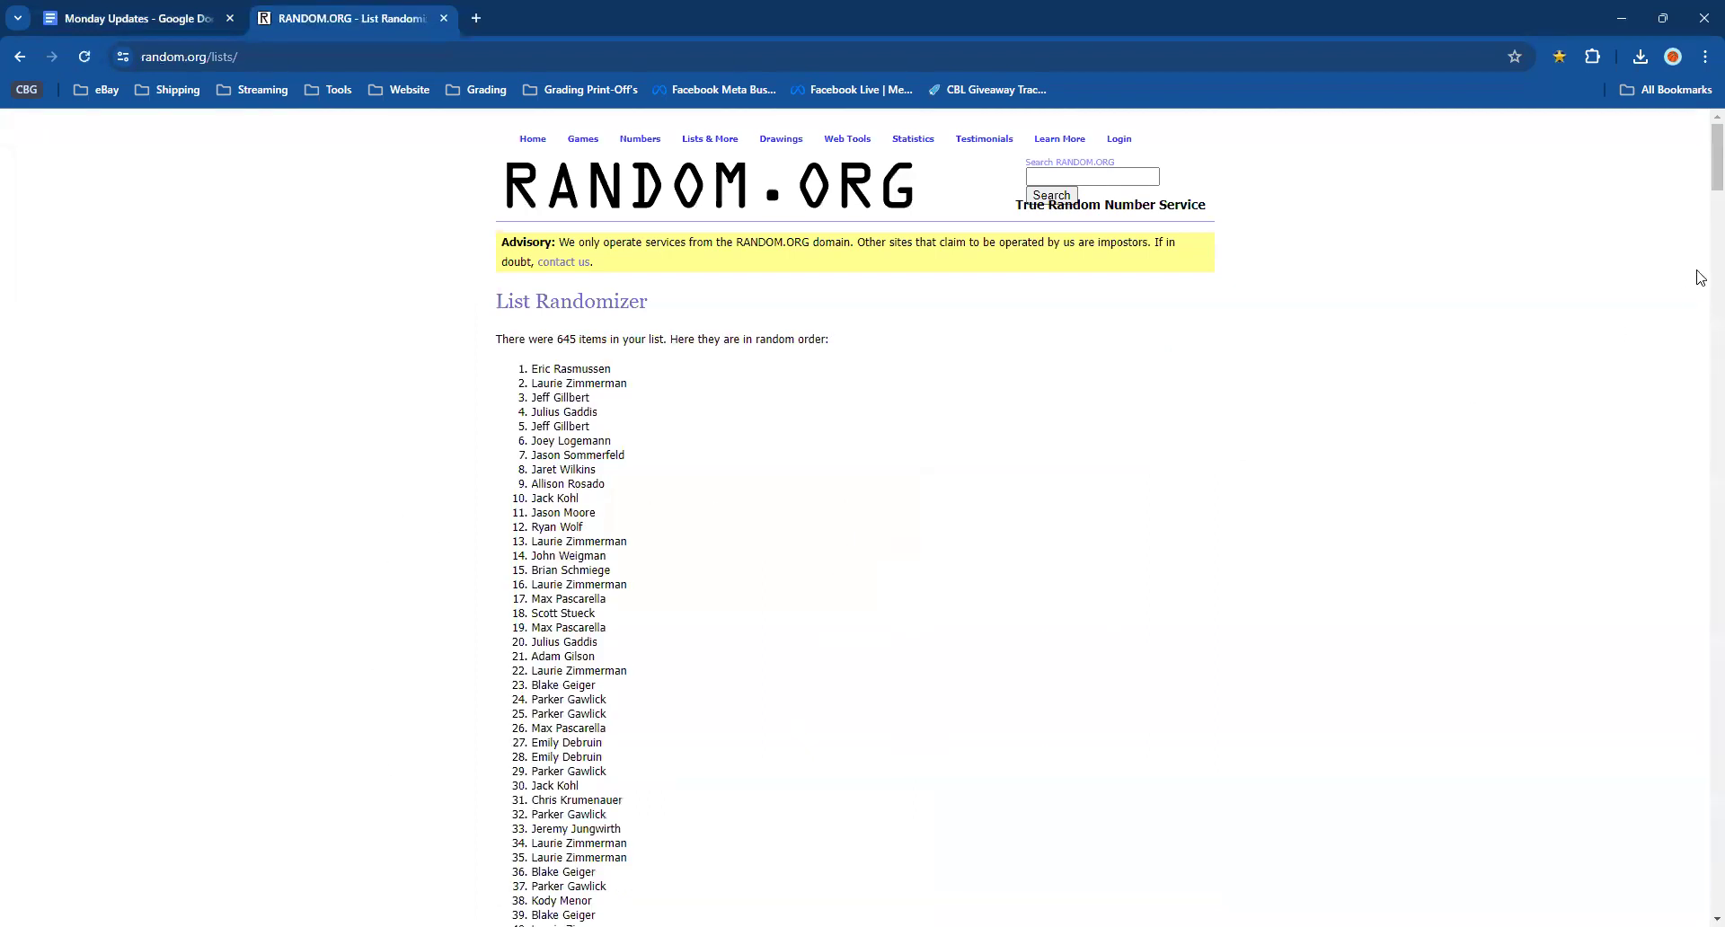
pyautogui.scroll(-3)
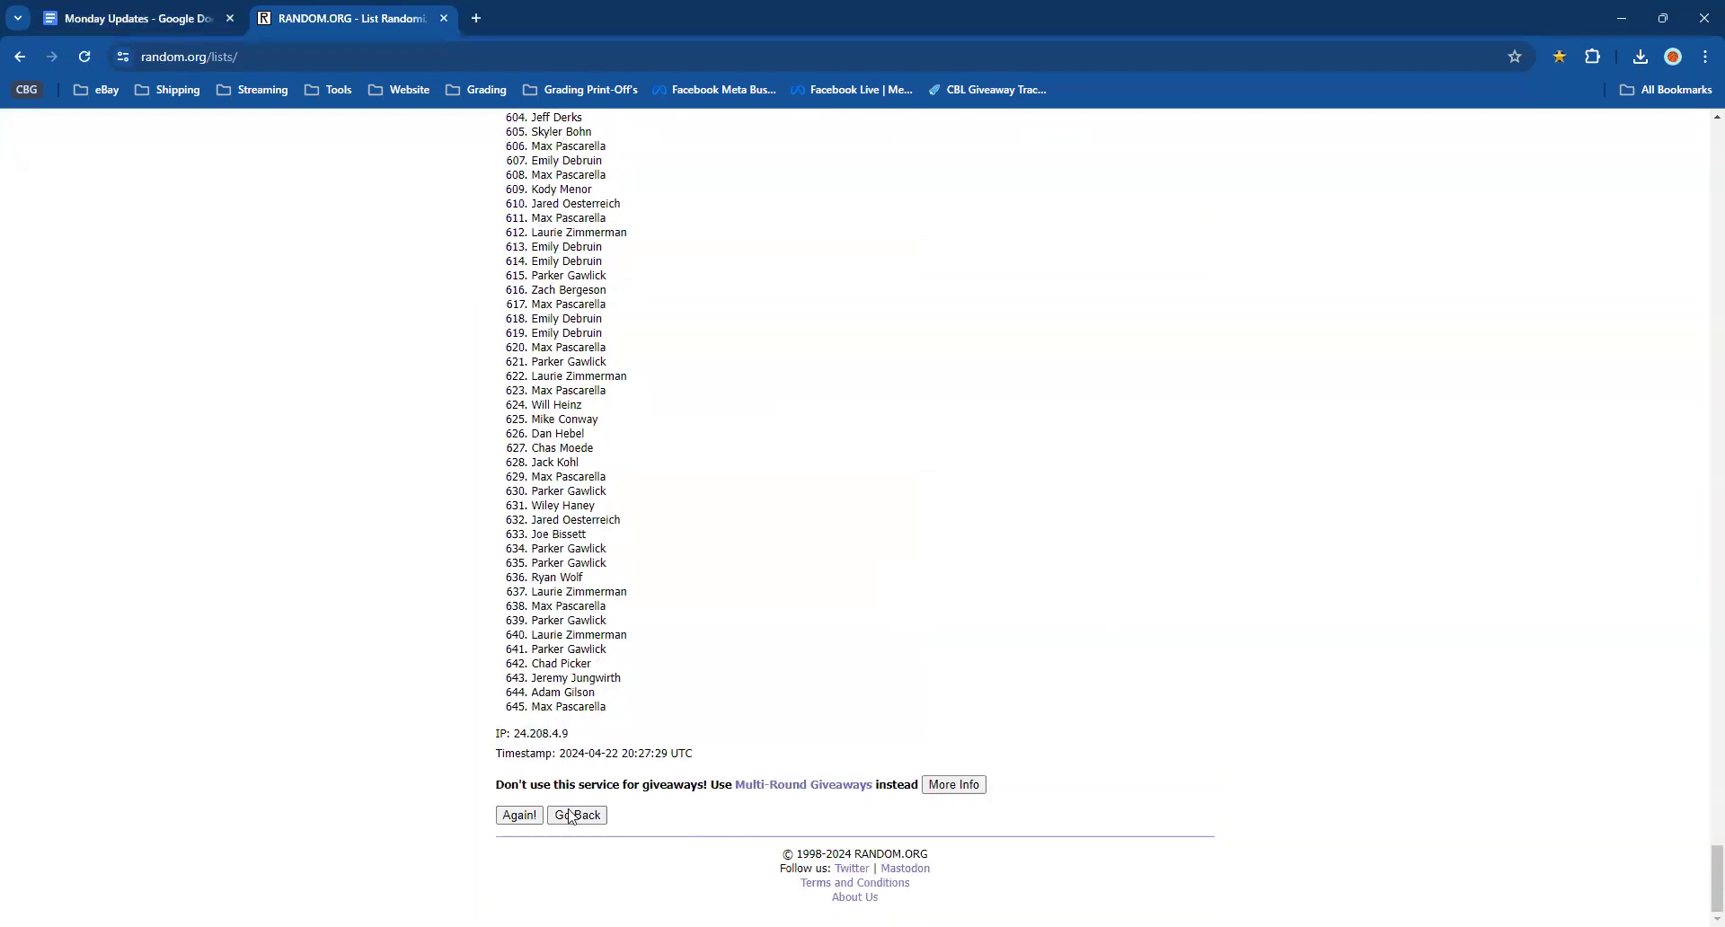
pyautogui.click(517, 816)
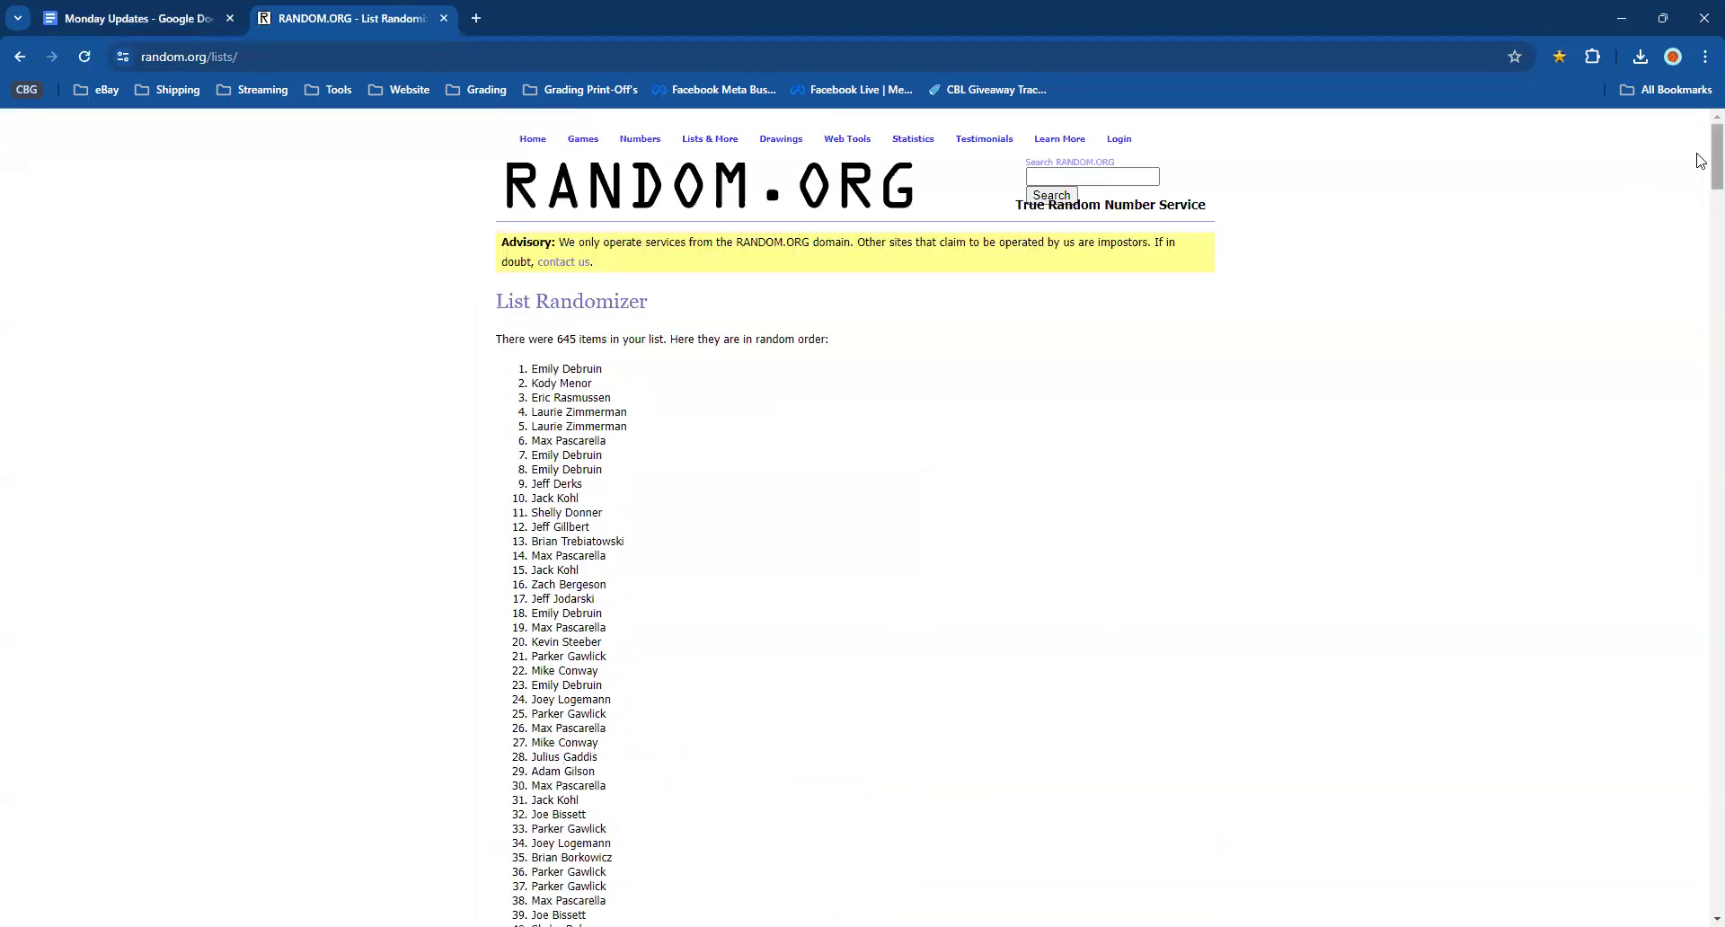
pyautogui.scroll(-3)
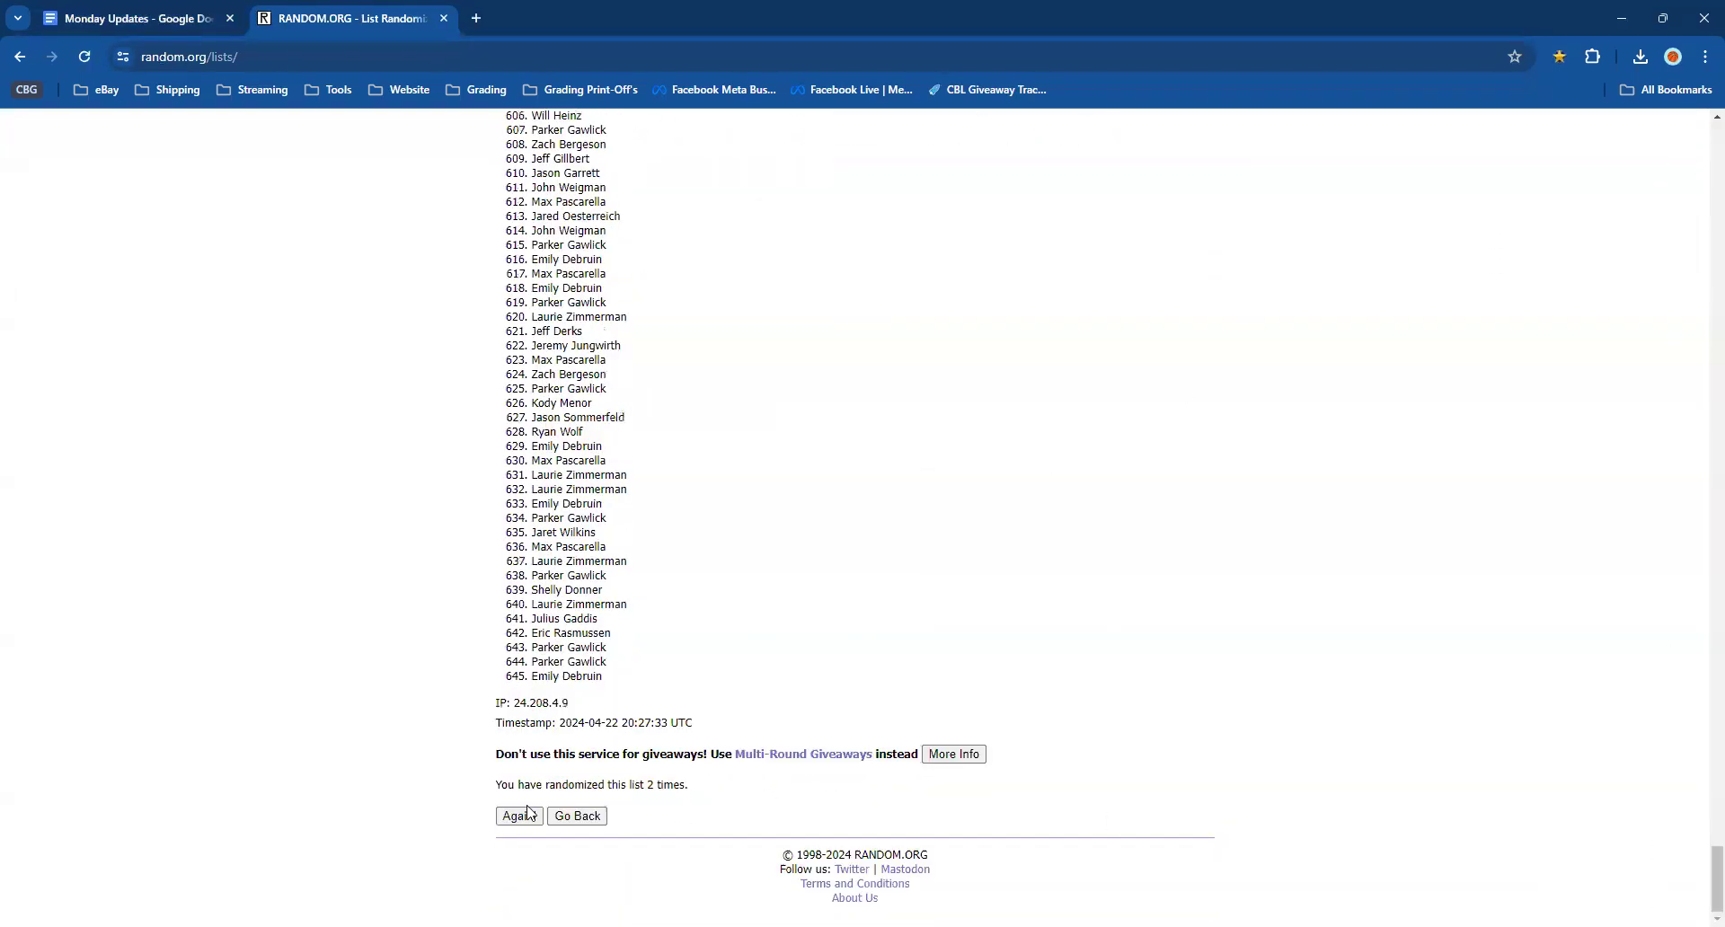
pyautogui.click(518, 816)
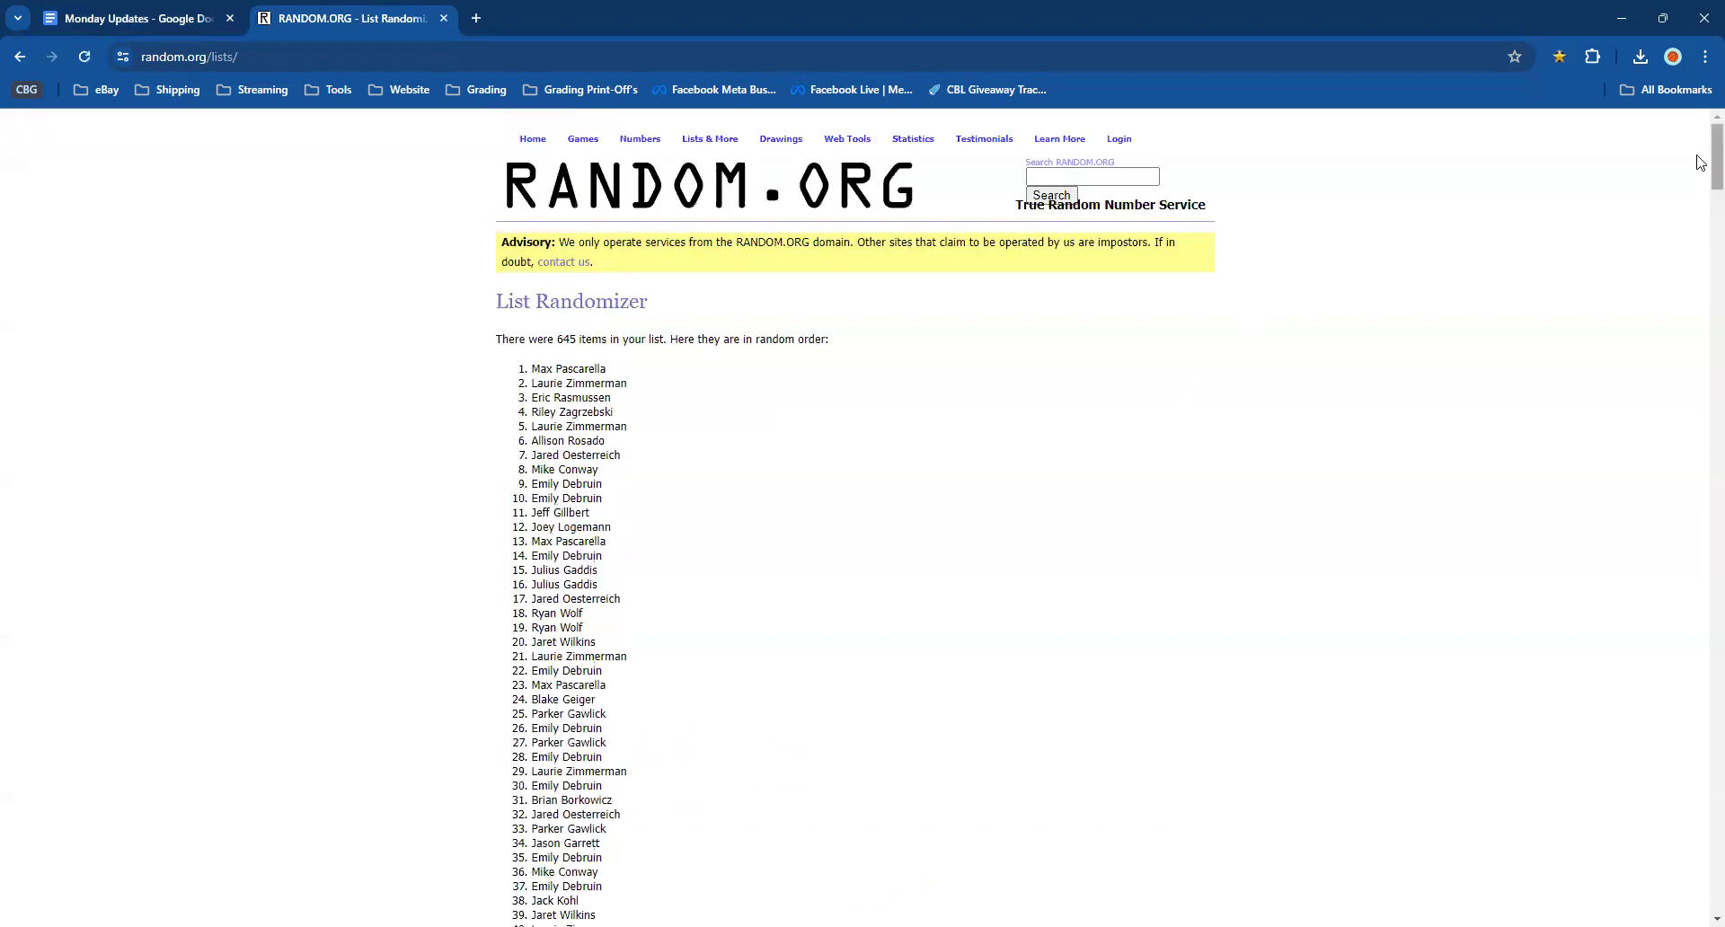
pyautogui.scroll(-3)
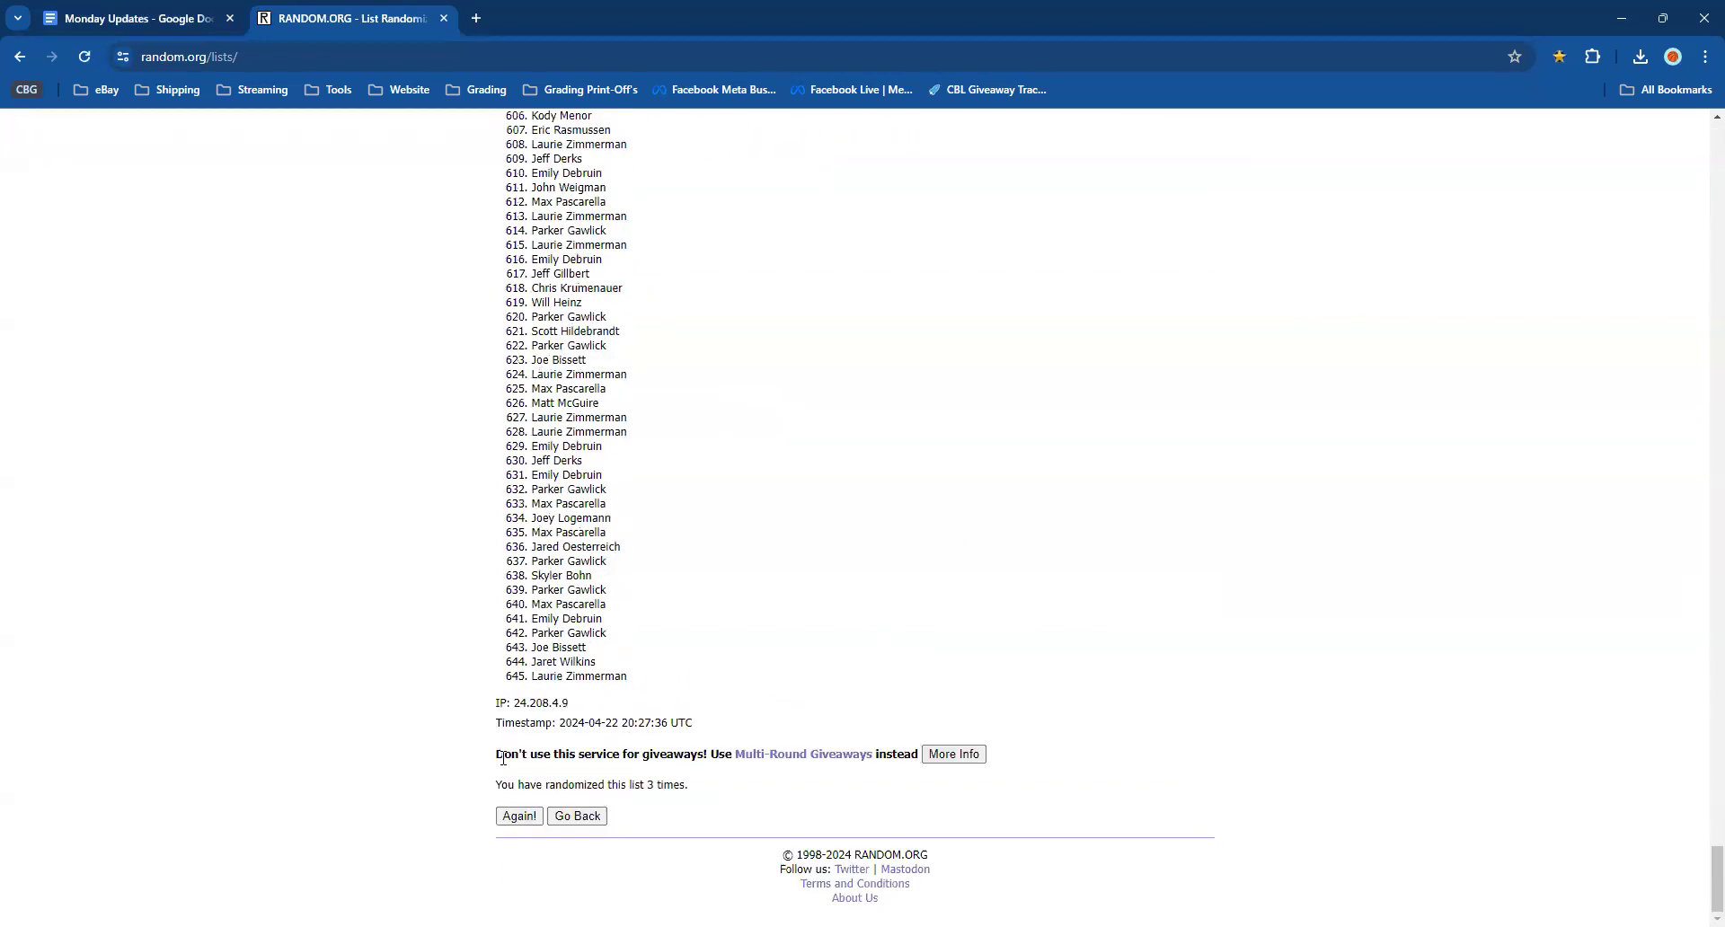
pyautogui.click(517, 816)
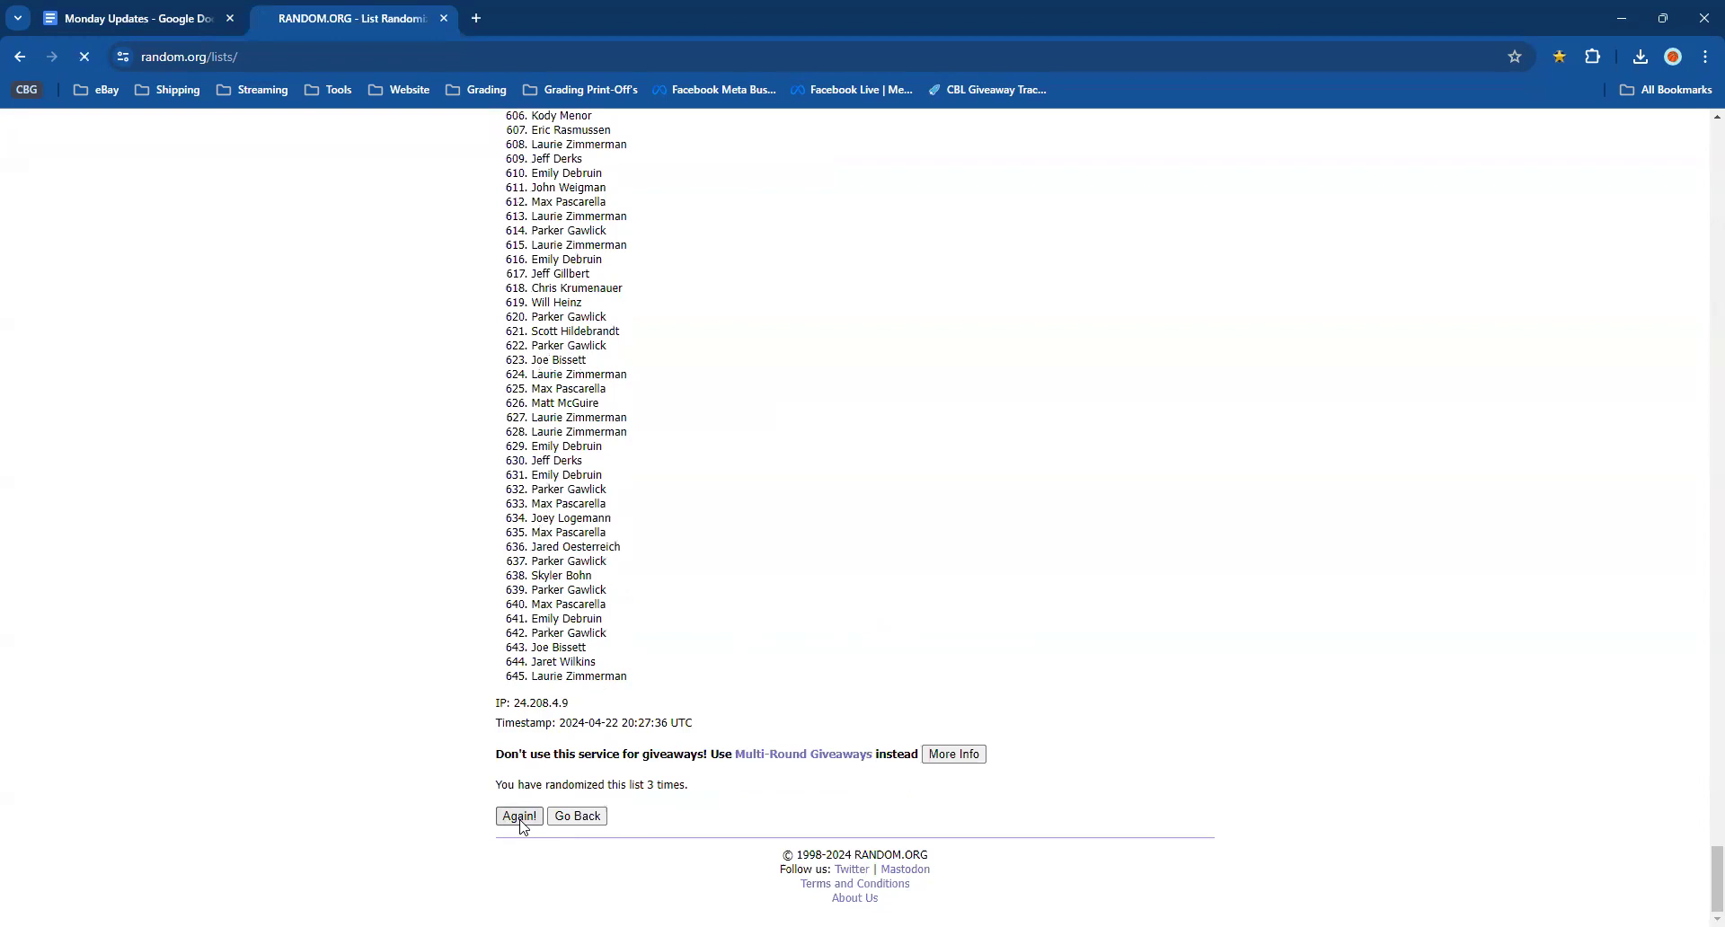
pyautogui.click(518, 815)
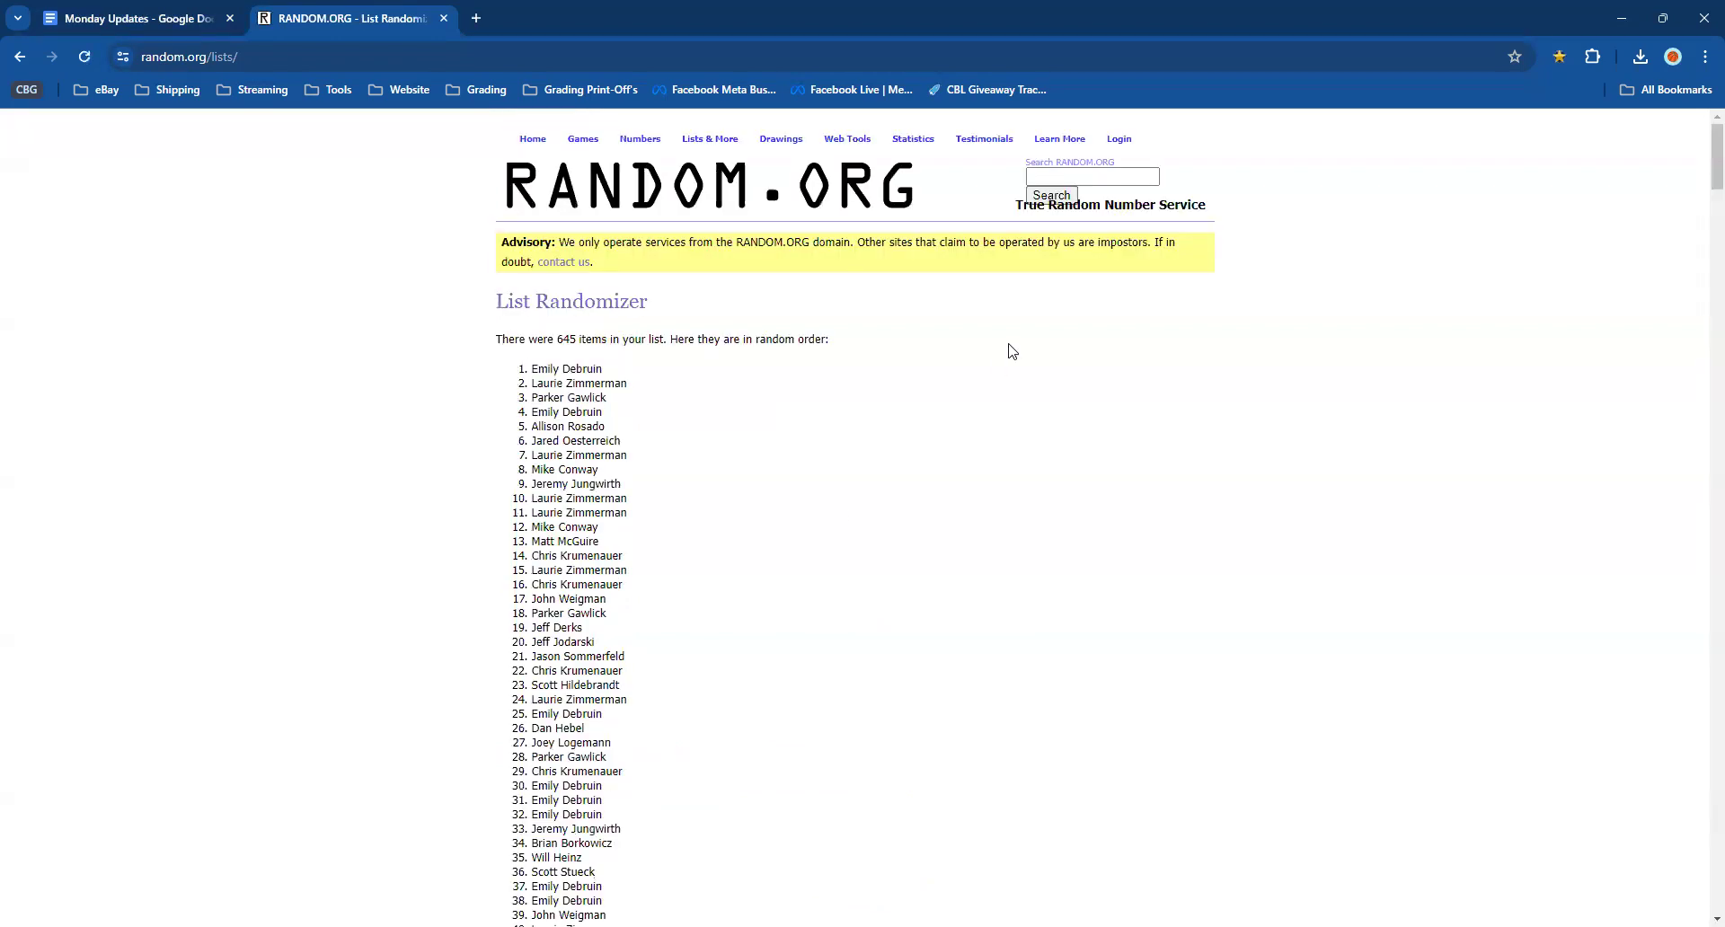